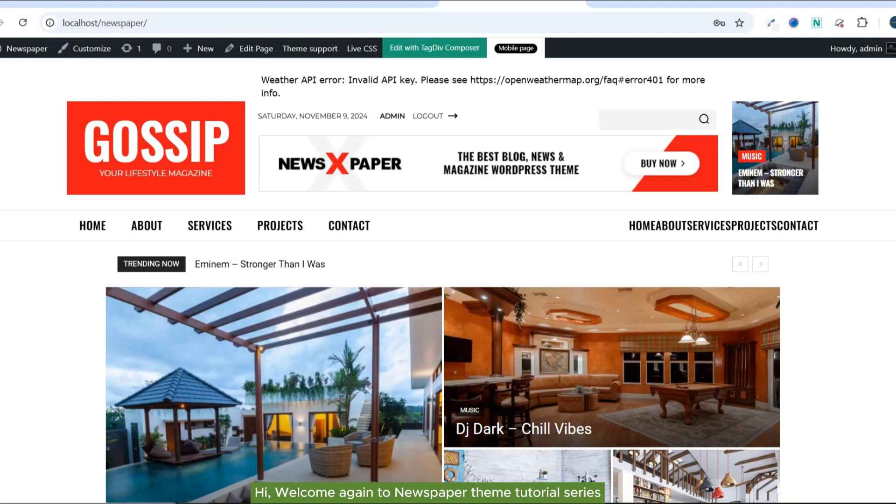
Step: Scroll the homepage down to the footer with Editor Picks, Popular Posts and About Us
{"action": "scroll", "scroll_direction": "down", "scroll_amount": 3}
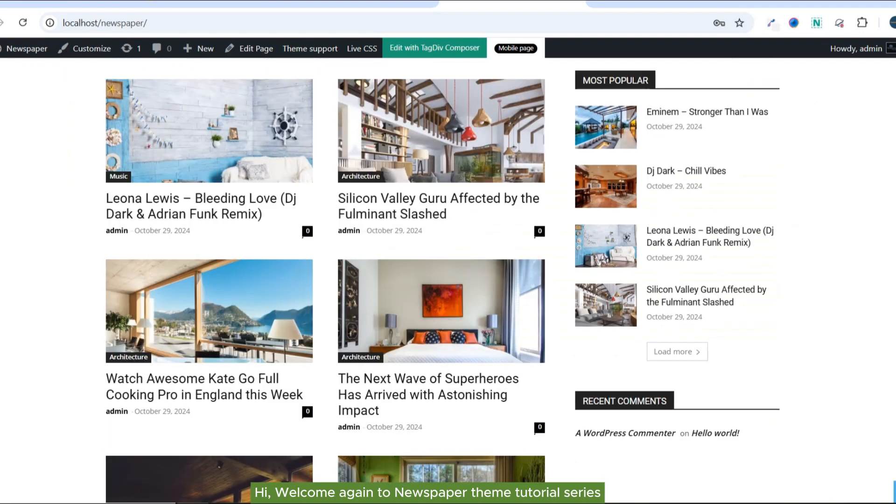
{"action": "scroll", "scroll_direction": "down", "scroll_amount": 3}
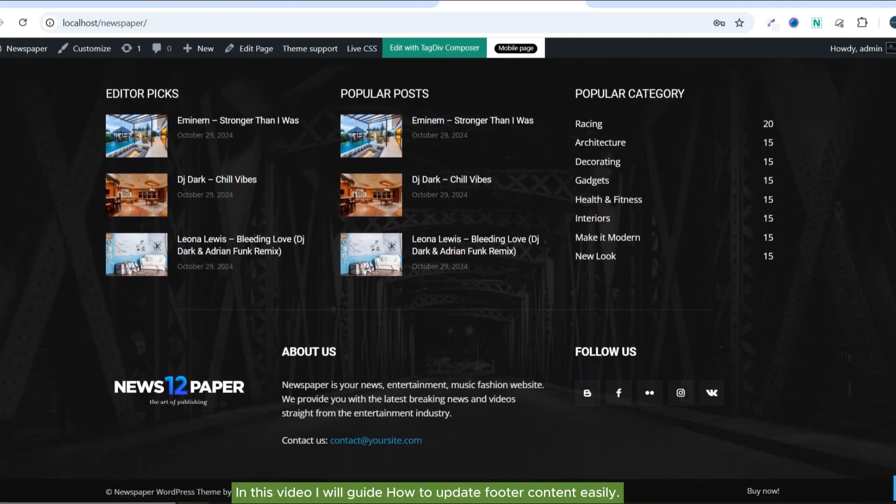
{"action": "scroll", "scroll_direction": "down", "scroll_amount": 3}
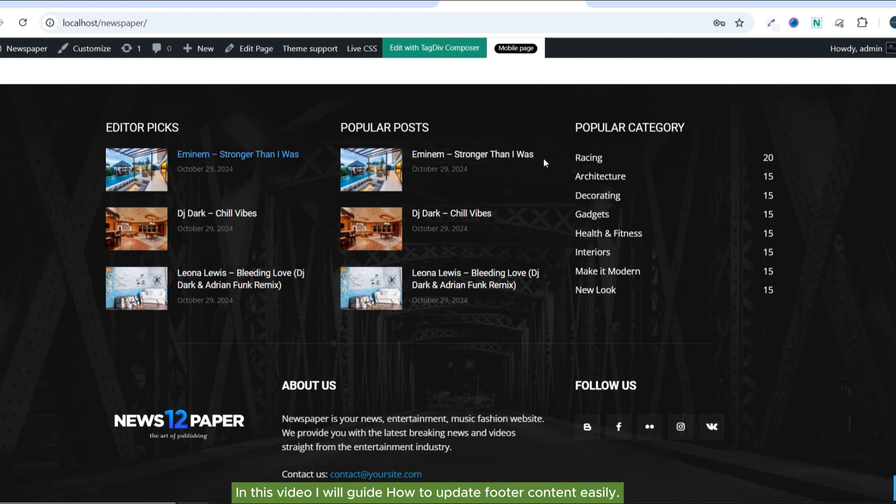
{"action": "mouse_move", "coordinate": [879, 434]}
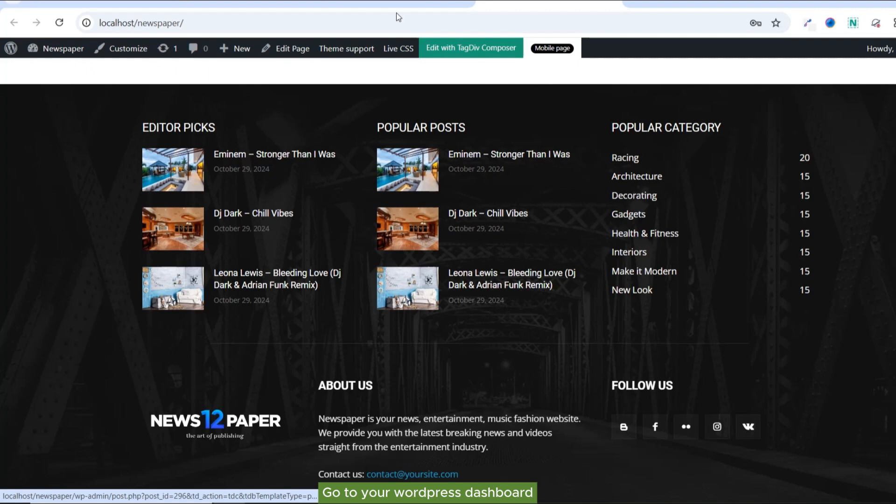
Step: Open Cloud templates and show the options menu for Footer Template - Default PRO
{"action": "left_click", "coordinate": [426, 492]}
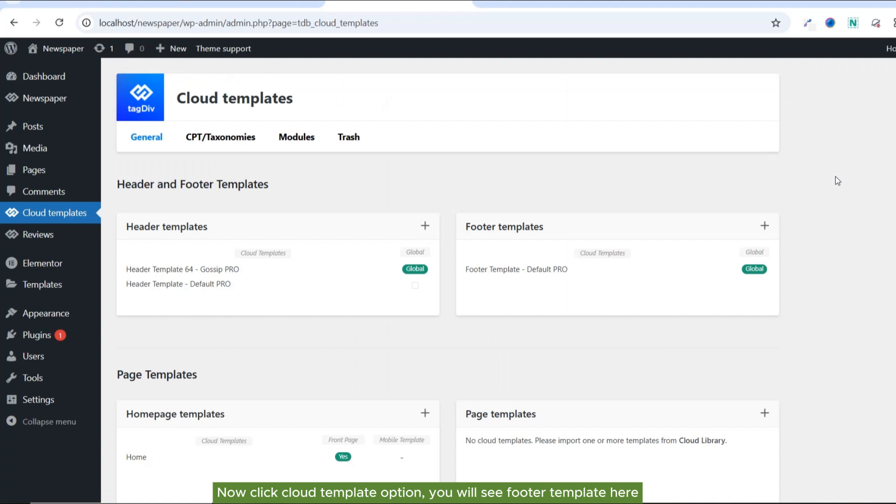
{"action": "mouse_move", "coordinate": [662, 267]}
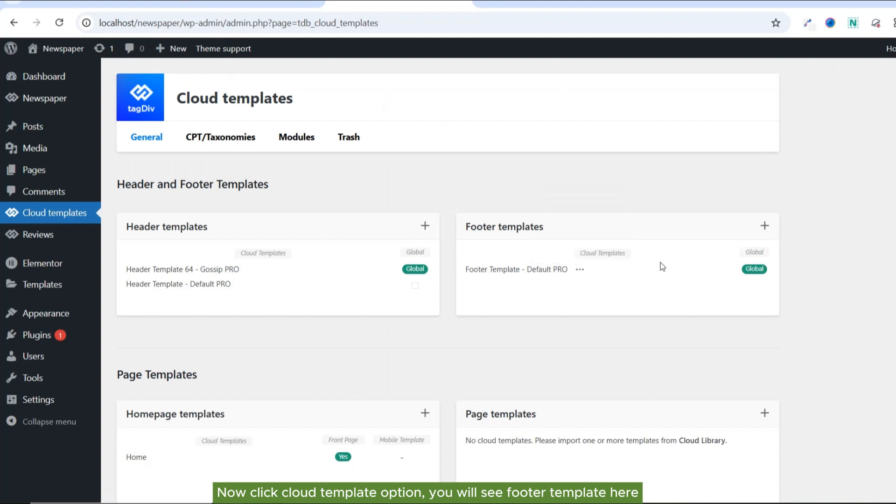
{"action": "left_click", "coordinate": [580, 270]}
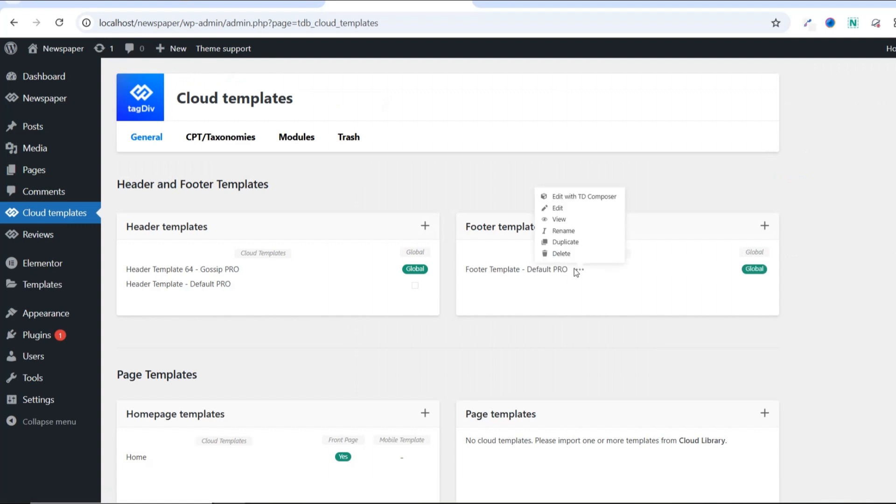
Step: Open Footer Template - Default PRO with 'Edit with TD Composer' and scroll through its sections
{"action": "left_click", "coordinate": [584, 196]}
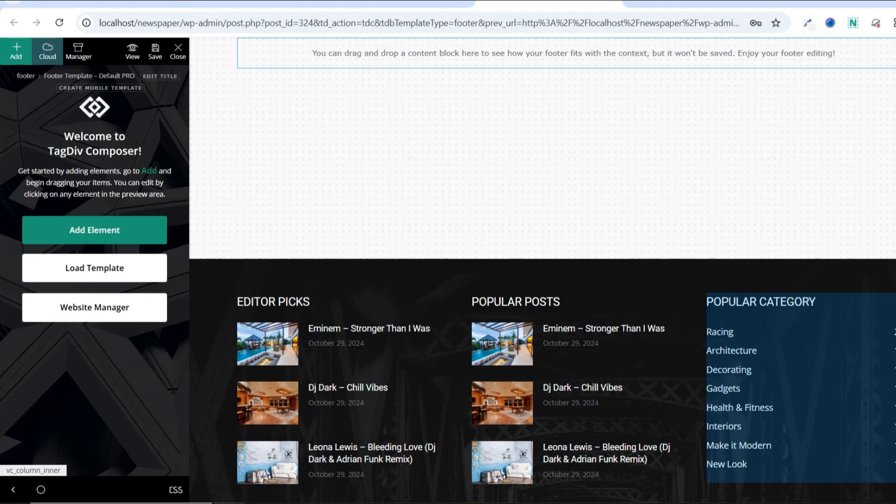
{"action": "scroll", "scroll_direction": "down", "scroll_amount": 3}
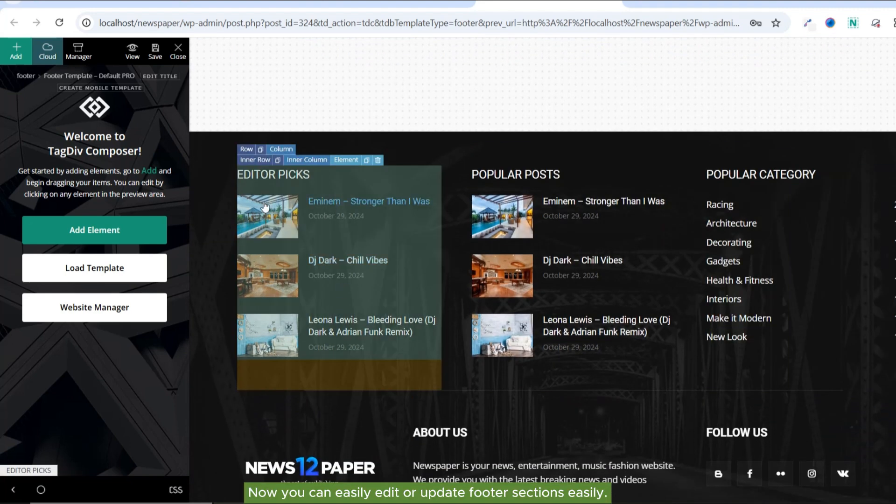
{"action": "mouse_move", "coordinate": [260, 181]}
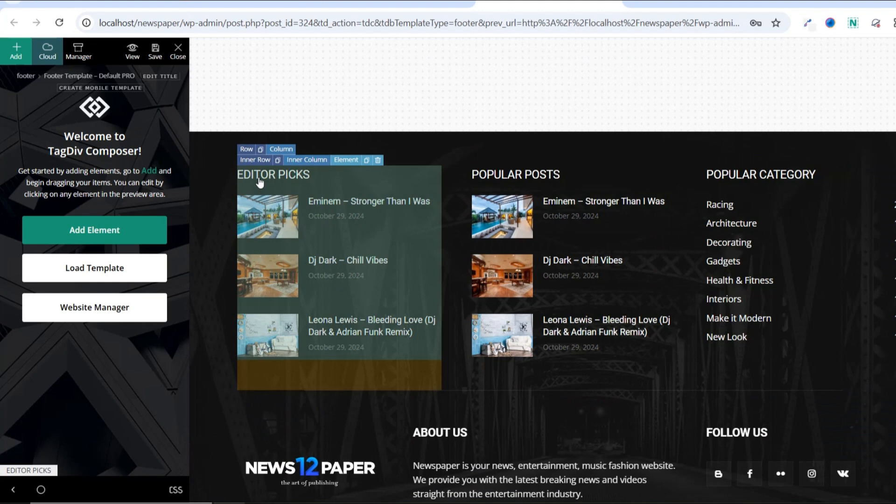
Step: Change the Editor Picks header template, then select the Popular Posts and Popular Category blocks
{"action": "left_click", "coordinate": [339, 263]}
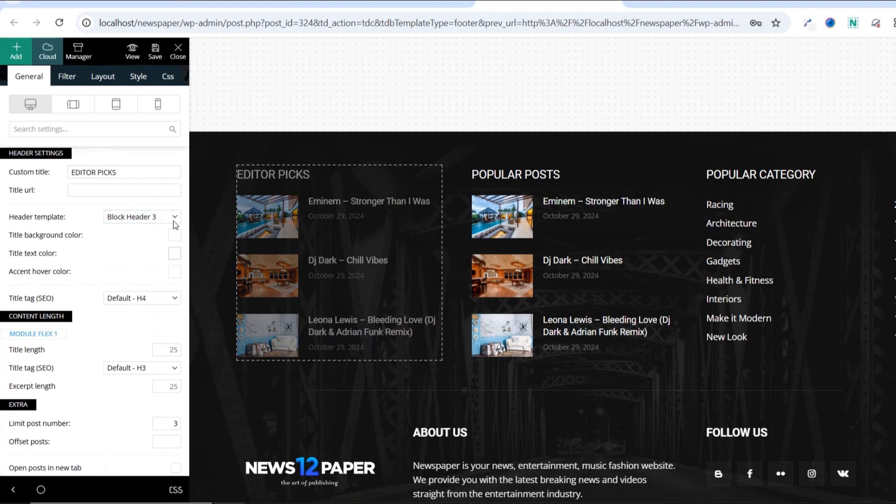
{"action": "scroll", "scroll_direction": "down", "scroll_amount": 3}
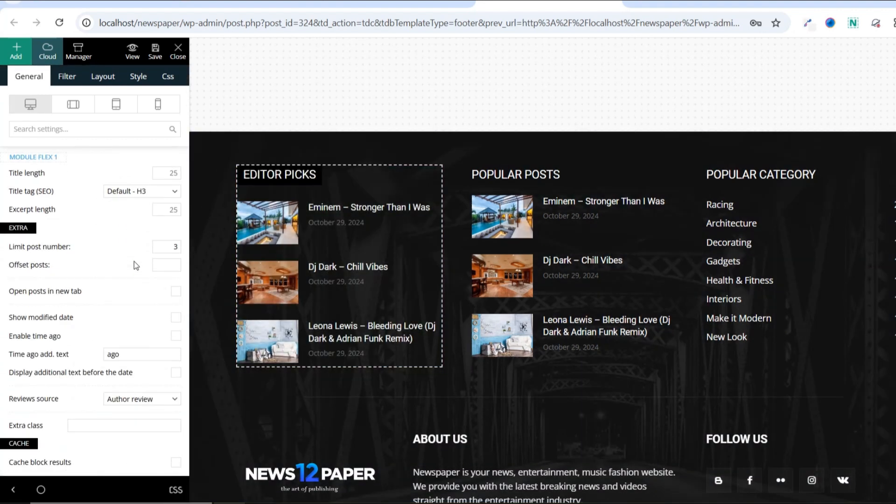
{"action": "left_click", "coordinate": [166, 247]}
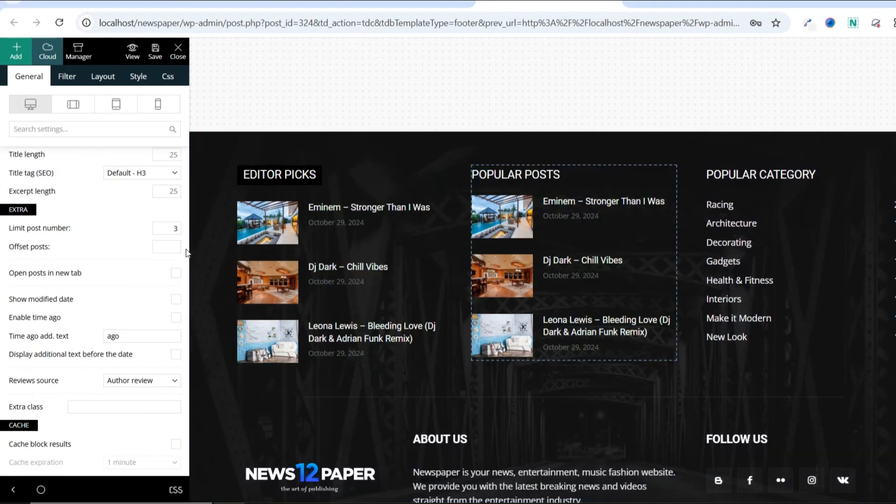
{"action": "left_click", "coordinate": [761, 174]}
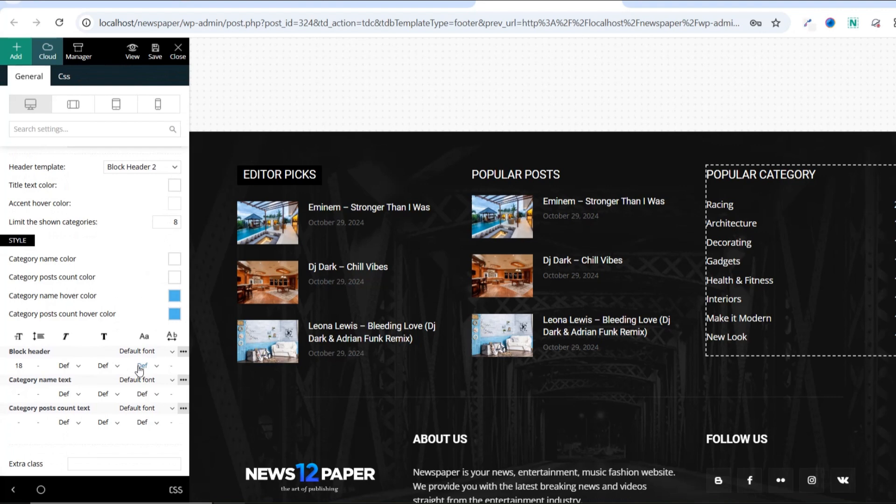
{"action": "mouse_move", "coordinate": [157, 364]}
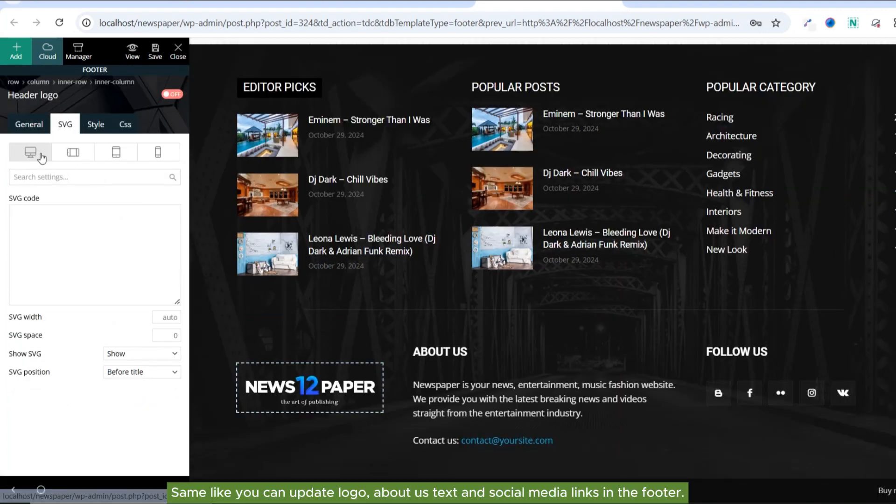
Step: Review the footer logo's General settings and select the About Us text block
{"action": "left_click", "coordinate": [28, 124]}
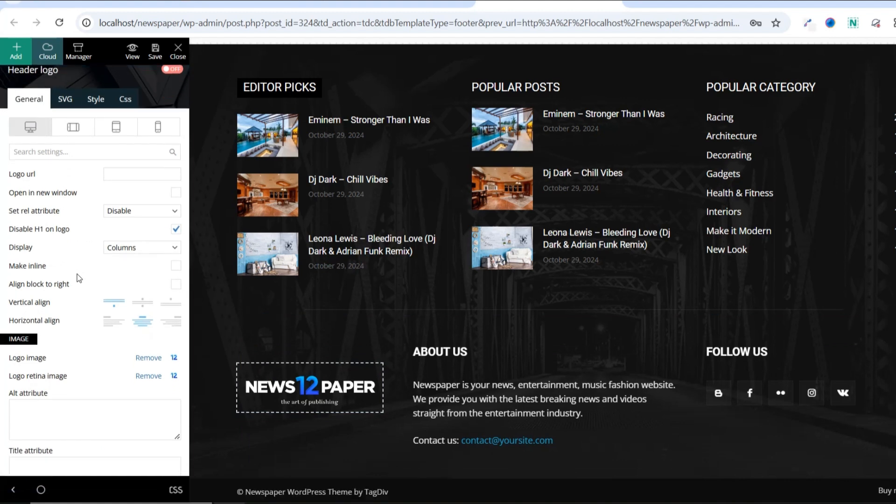
{"action": "scroll", "scroll_direction": "down", "scroll_amount": 3}
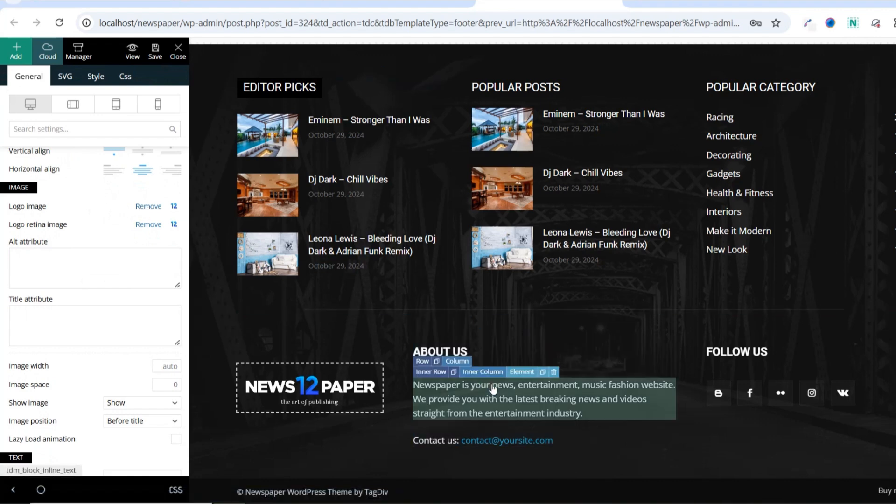
{"action": "left_click", "coordinate": [543, 399]}
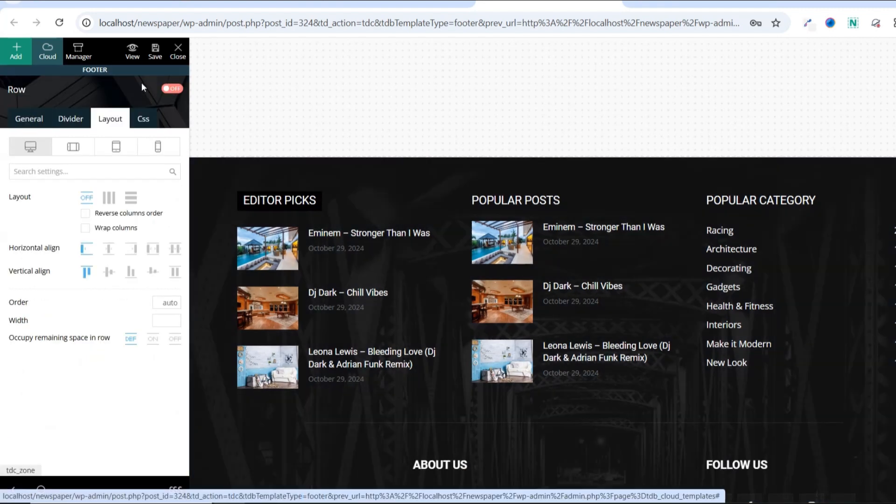
Step: Preview a blue background colour in the footer row's Css tab, then revert to dark
{"action": "left_click", "coordinate": [143, 118]}
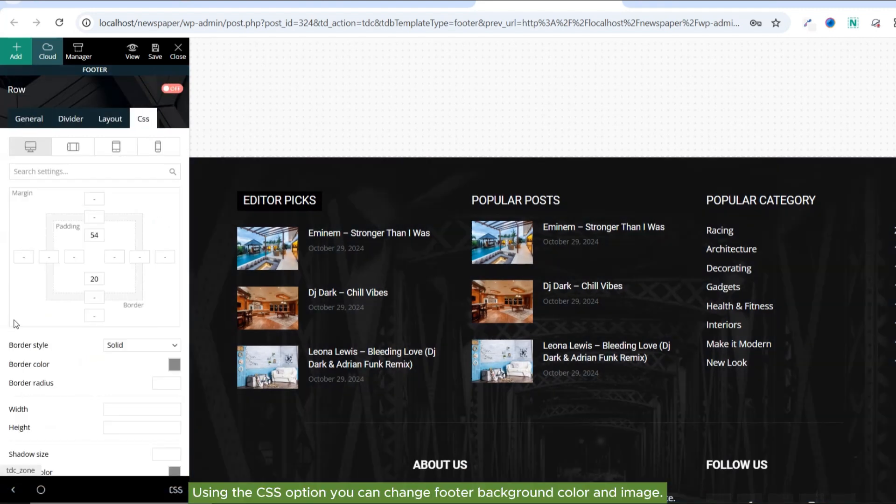
{"action": "scroll", "scroll_direction": "down", "scroll_amount": 3}
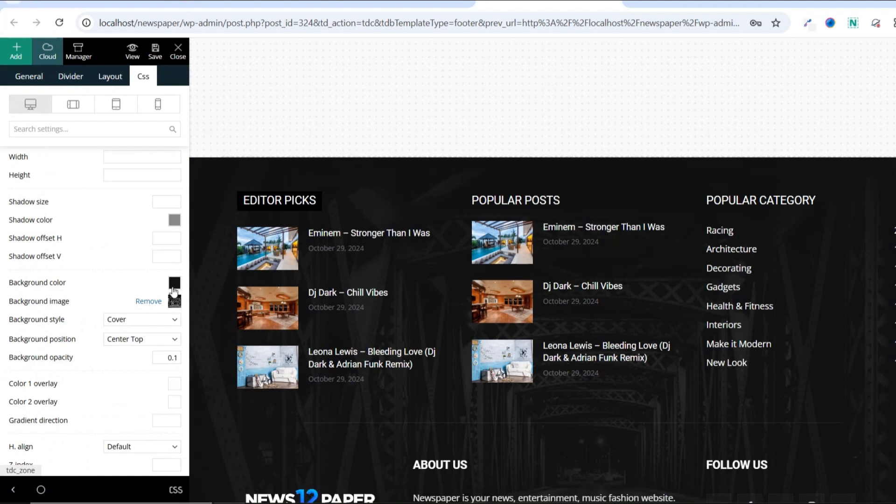
{"action": "left_click", "coordinate": [174, 283]}
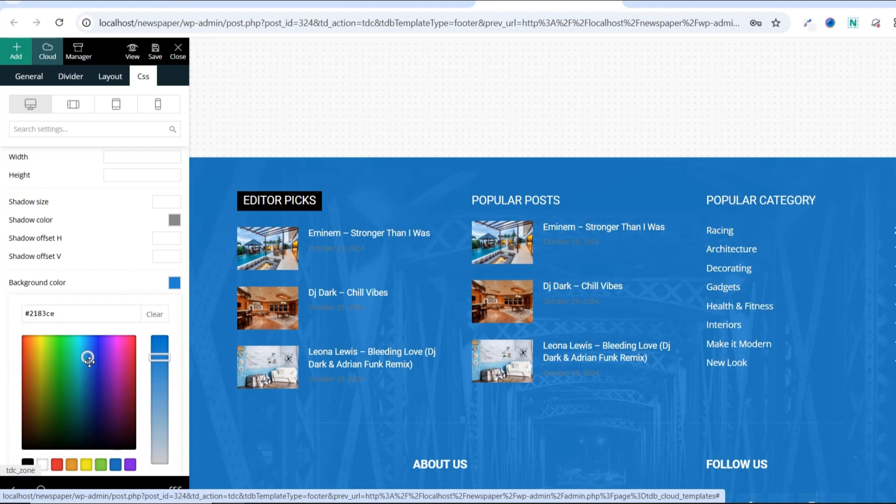
{"action": "left_click", "coordinate": [27, 464]}
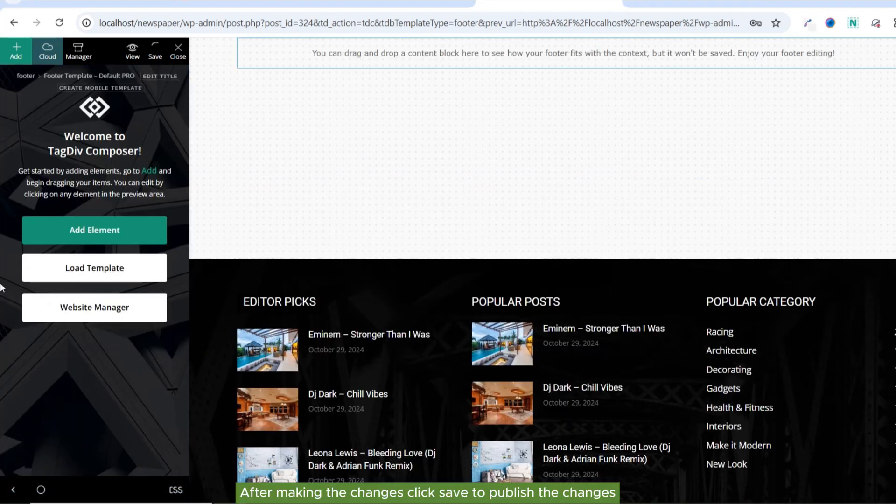
Step: Save the footer template and close the Composer to view the live footer
{"action": "left_click", "coordinate": [155, 50]}
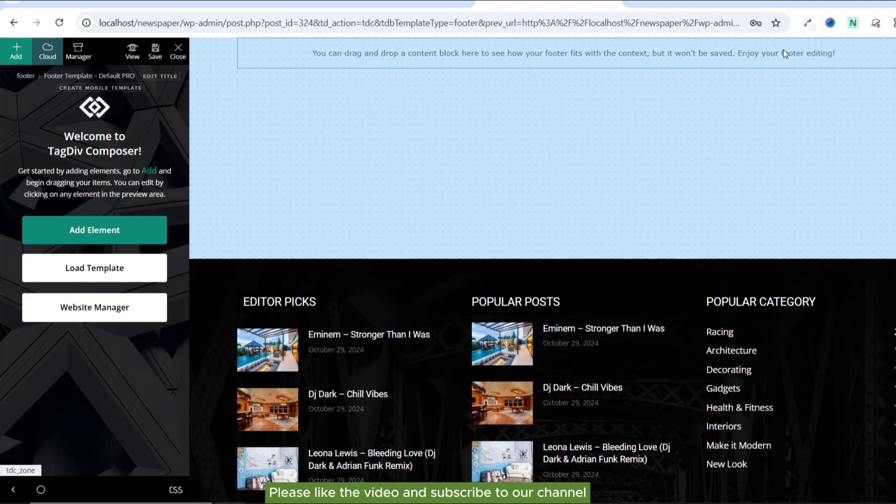
{"action": "left_click", "coordinate": [178, 52]}
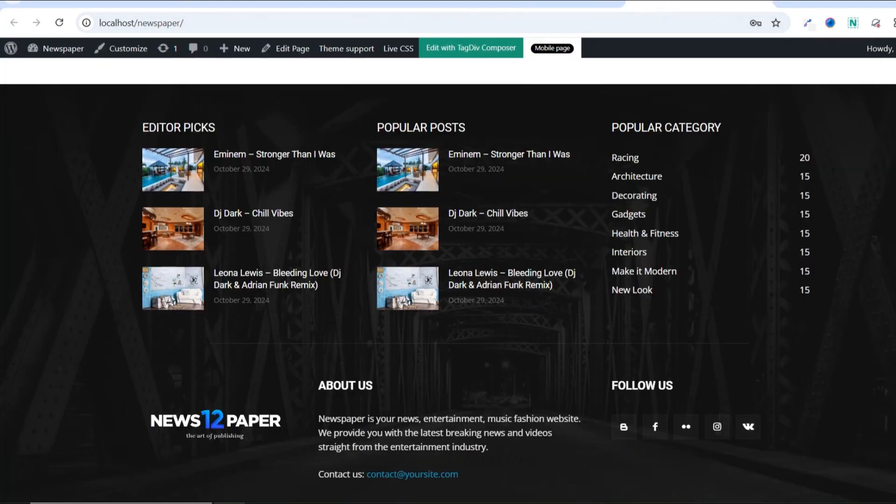